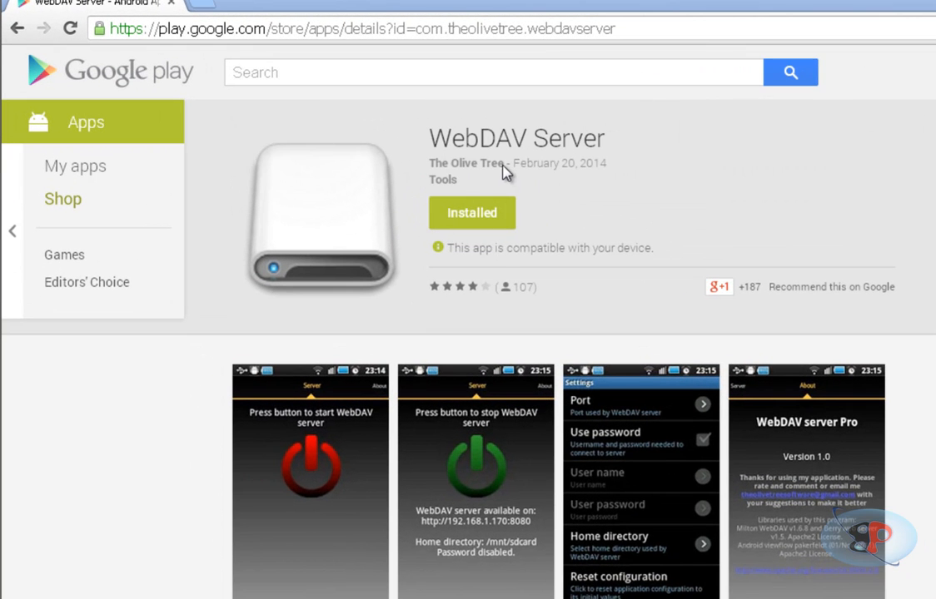
{"action": "mouse_move", "coordinate": [562, 413]}
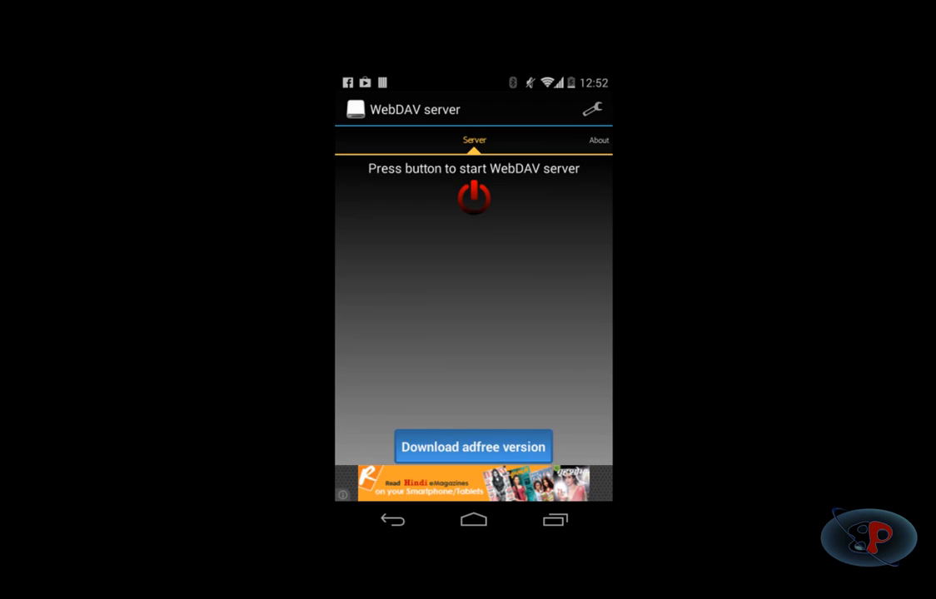
Switch on the phone's WebDAV server, then start Map network drive from Computer's context menu
{"action": "left_click", "coordinate": [473, 196]}
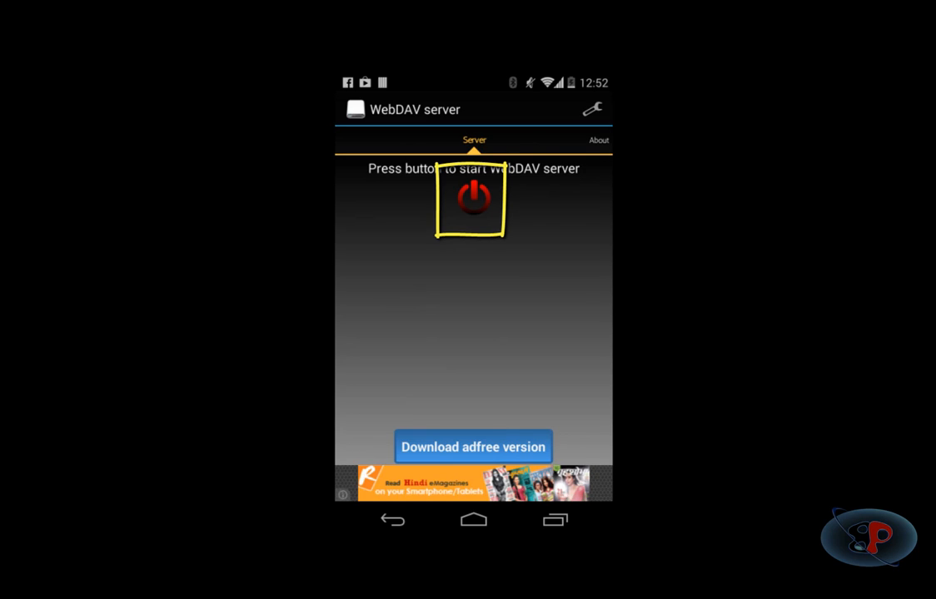
{"action": "left_click", "coordinate": [473, 198]}
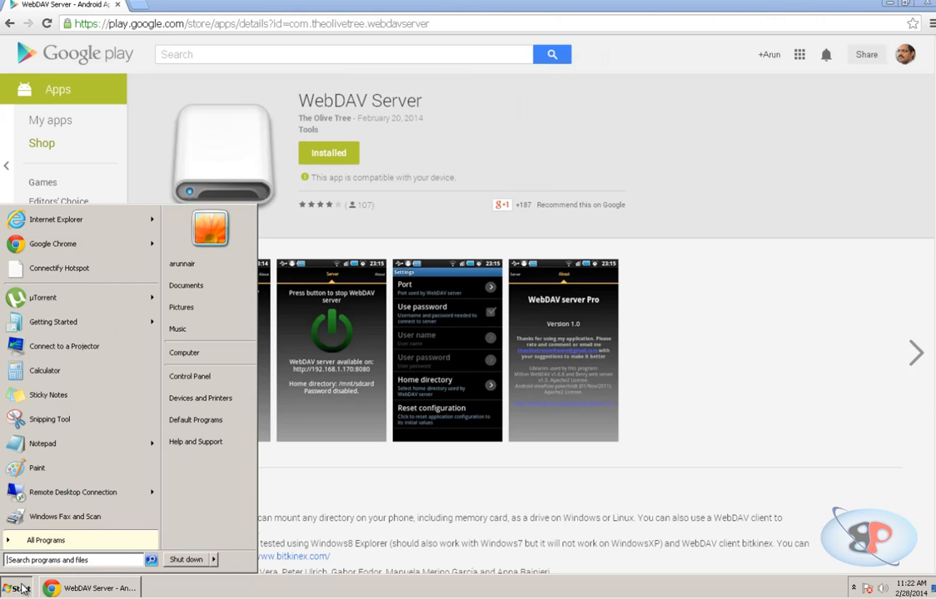
{"action": "right_click", "coordinate": [183, 353]}
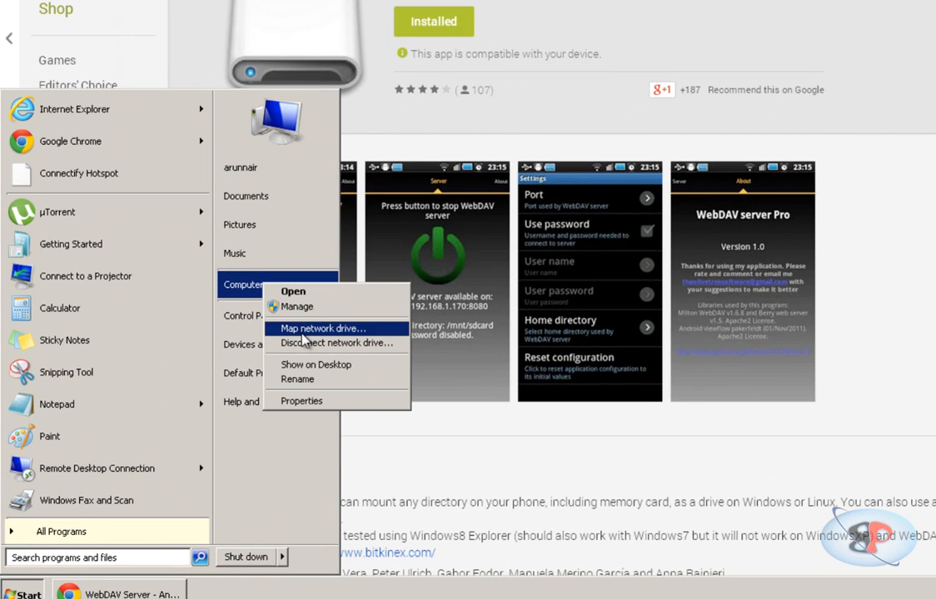
{"action": "left_click", "coordinate": [323, 328]}
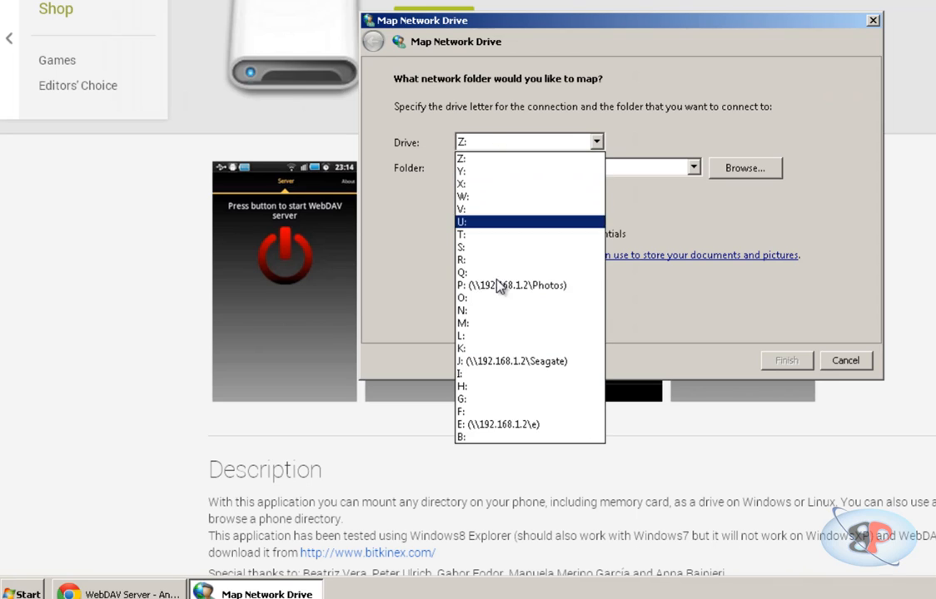
Map drive letter N: to the phone's share \\10.0.0.8:8080 and finish
{"action": "left_click", "coordinate": [461, 310]}
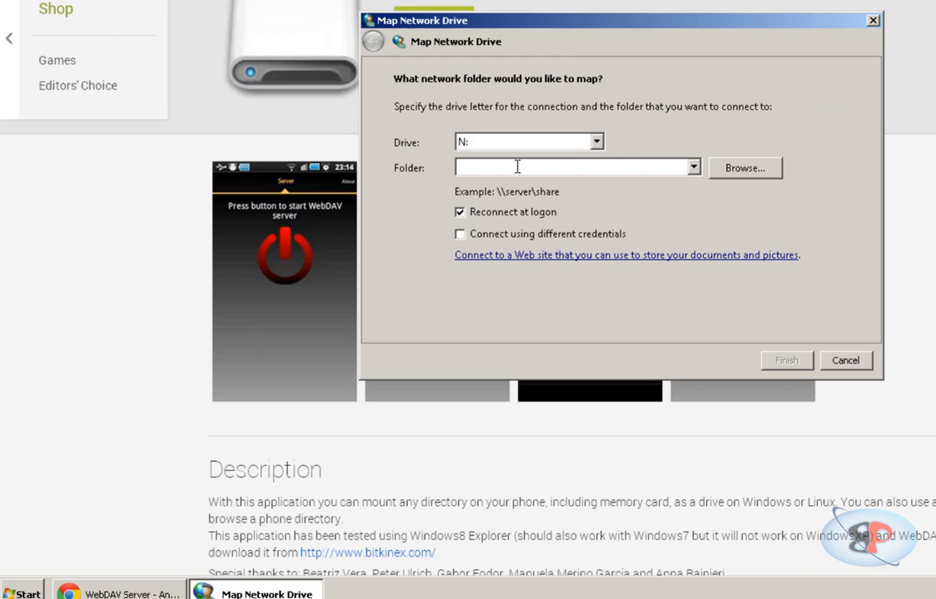
{"action": "type", "text": "\\\\10.0.0.8"}
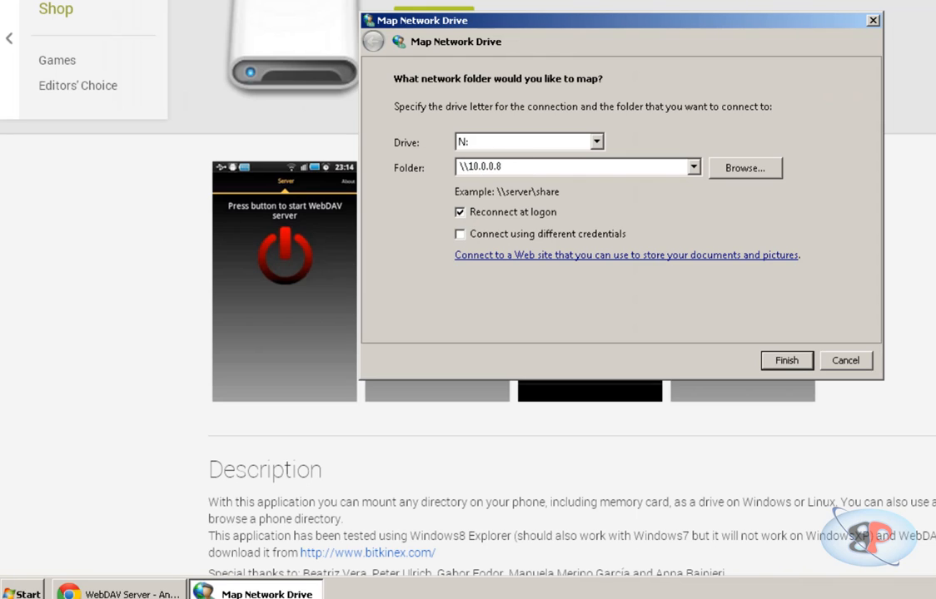
{"action": "type", "text": ":8080"}
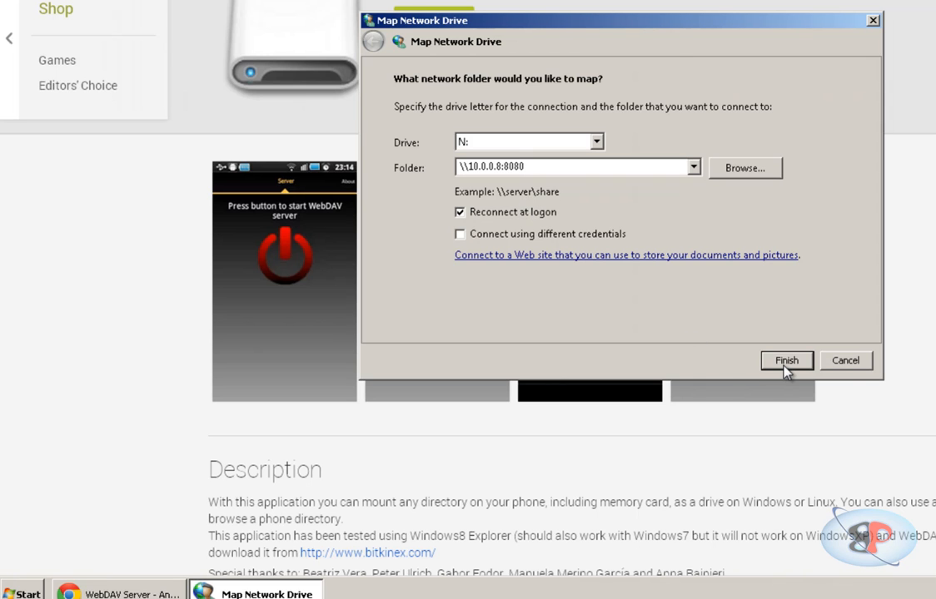
{"action": "left_click", "coordinate": [786, 359]}
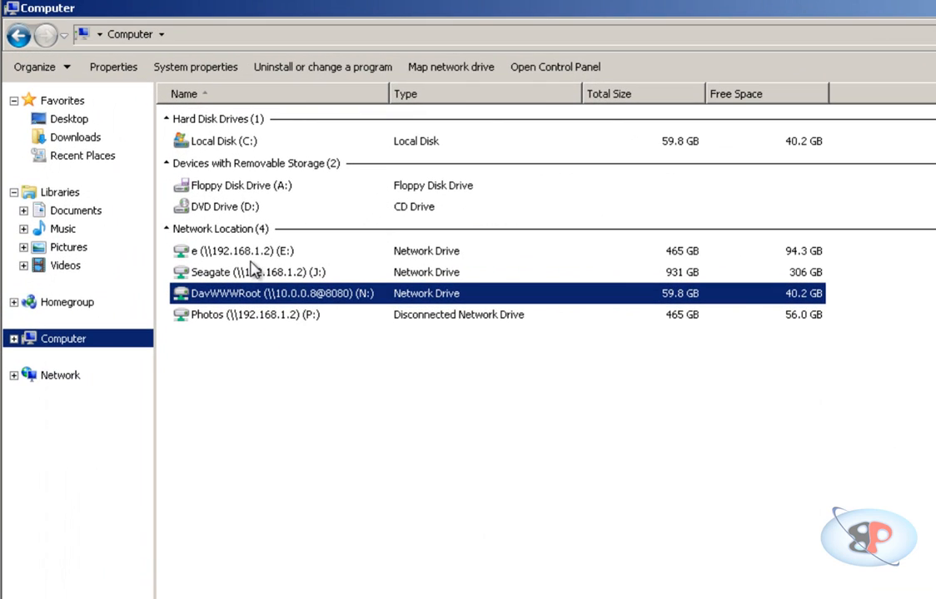
{"action": "mouse_move", "coordinate": [331, 306]}
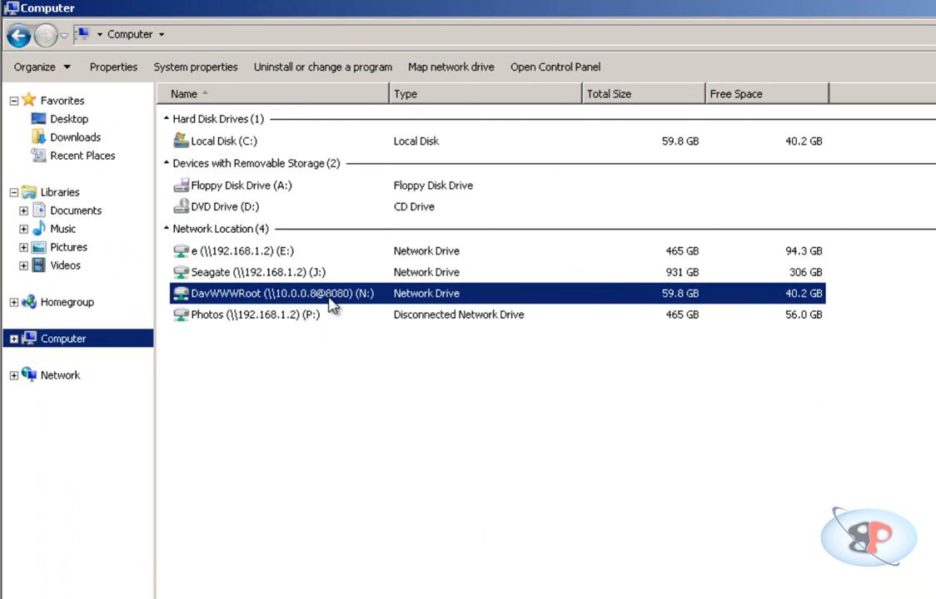
{"action": "mouse_move", "coordinate": [363, 303]}
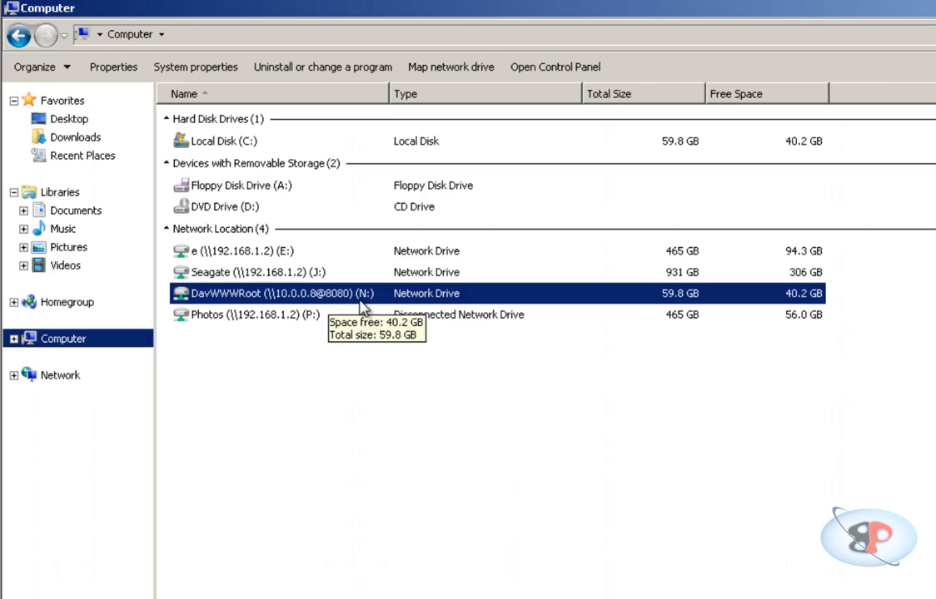
{"action": "mouse_move", "coordinate": [349, 323]}
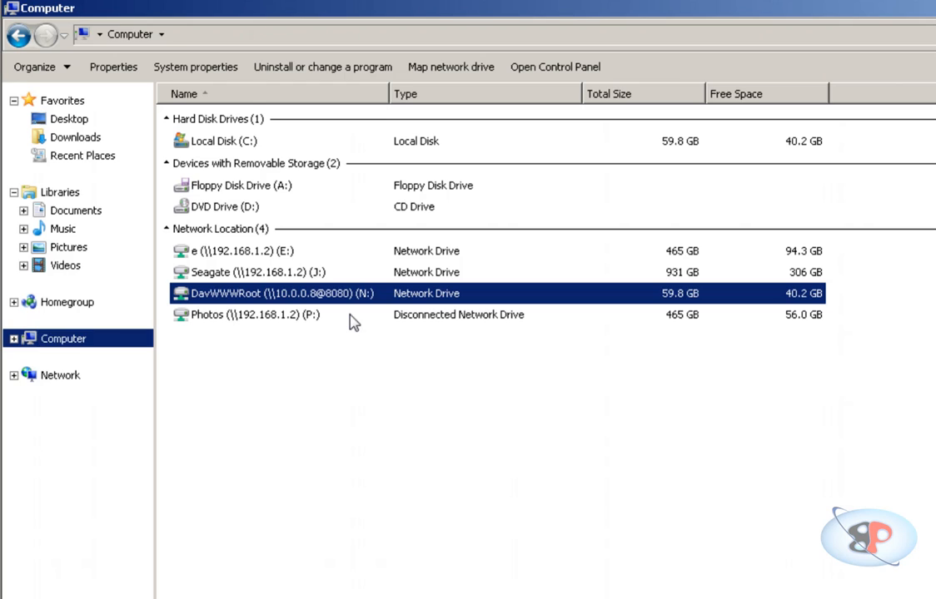
Rename the mapped DavWWWRoot (N:) drive to 'Nexus'
{"action": "left_click", "coordinate": [250, 293]}
{"action": "type", "text": "Nexus"}
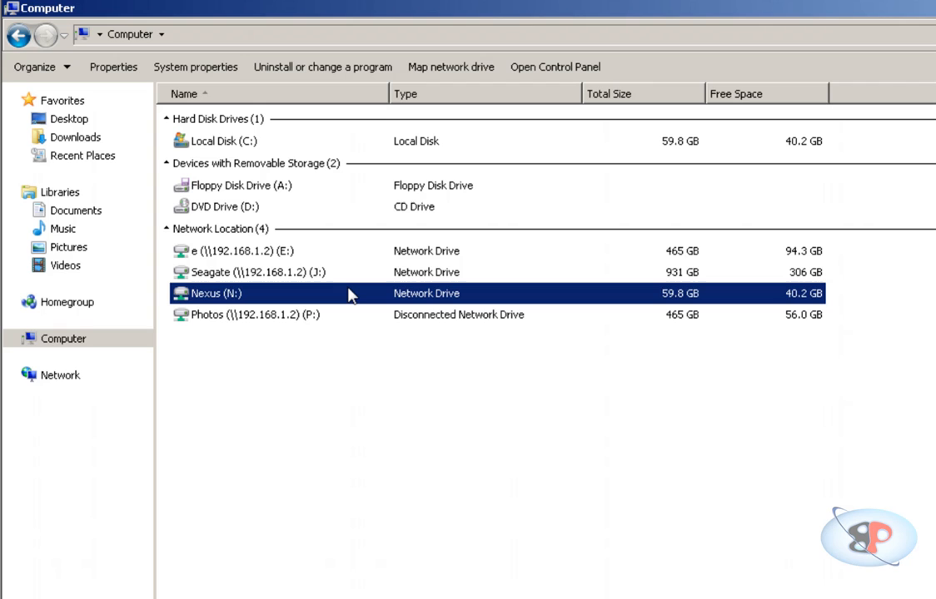
{"action": "mouse_move", "coordinate": [346, 306]}
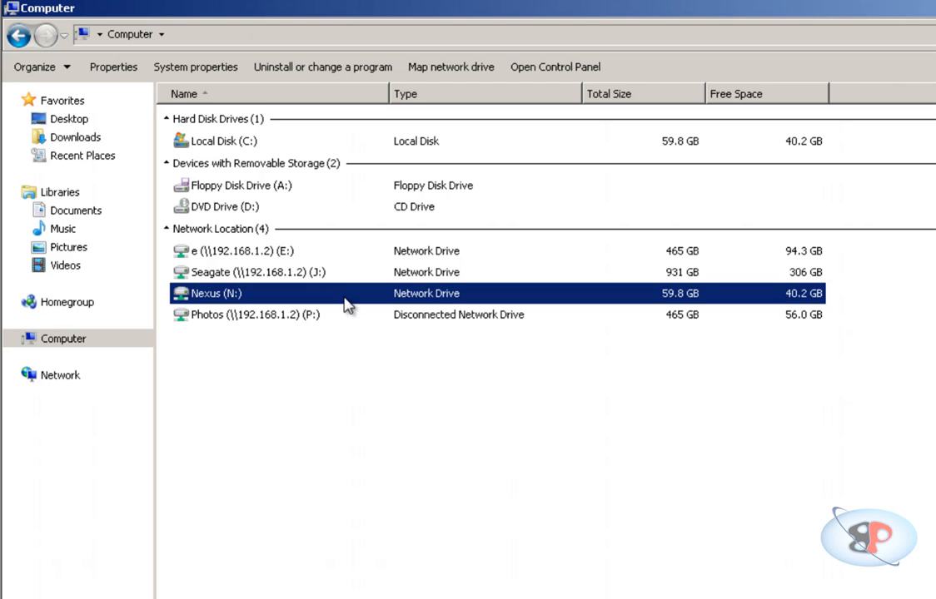
Browse the Nexus drive into the phone's DCIM folder and its Camera subfolder
{"action": "double_click", "coordinate": [215, 293]}
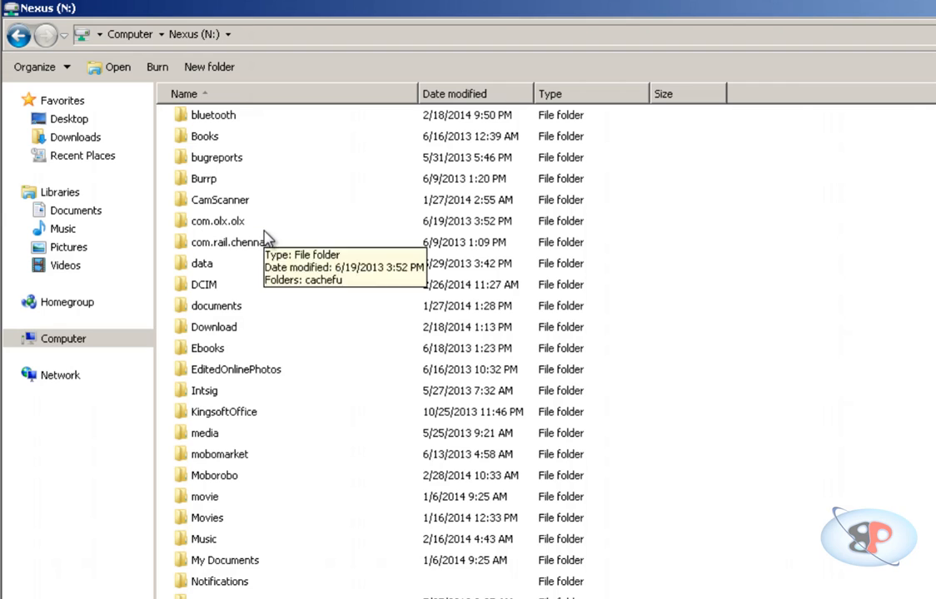
{"action": "scroll", "scroll_direction": "down", "scroll_amount": 3}
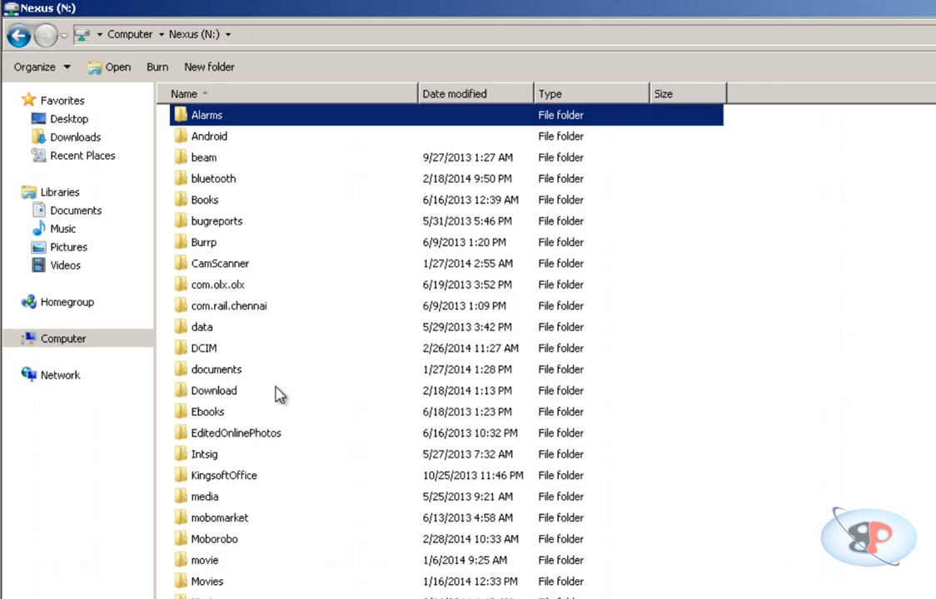
{"action": "mouse_move", "coordinate": [213, 363]}
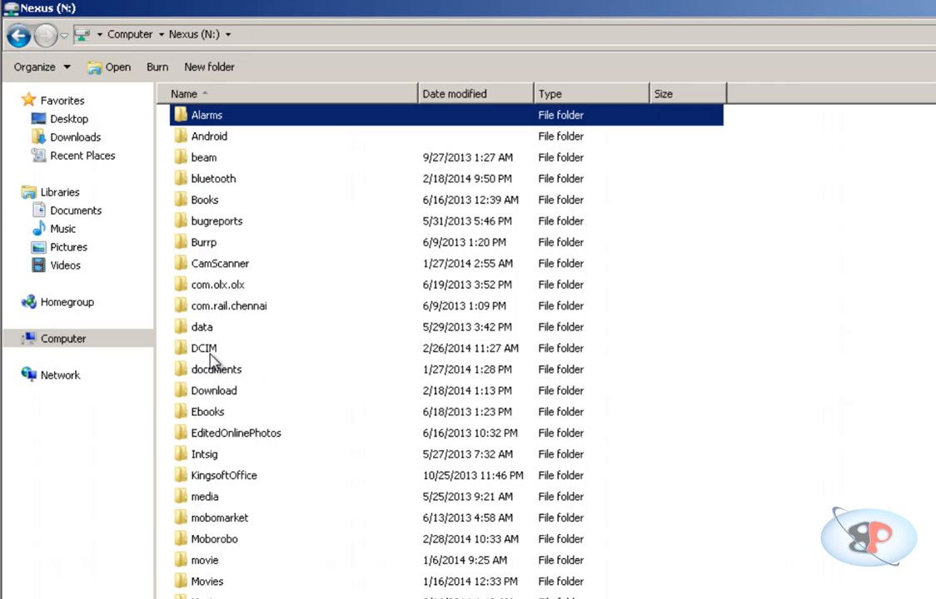
{"action": "double_click", "coordinate": [203, 348]}
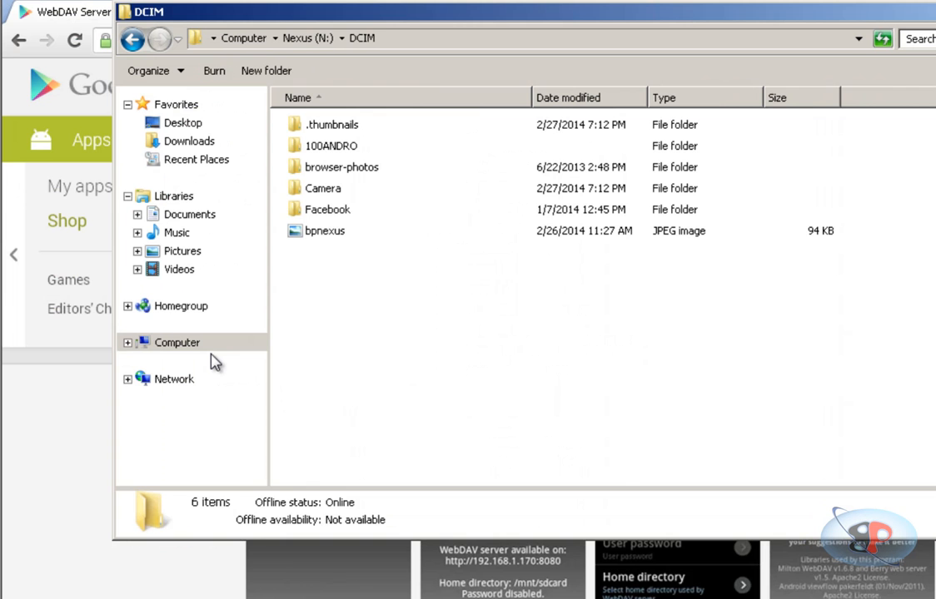
{"action": "left_click", "coordinate": [323, 188]}
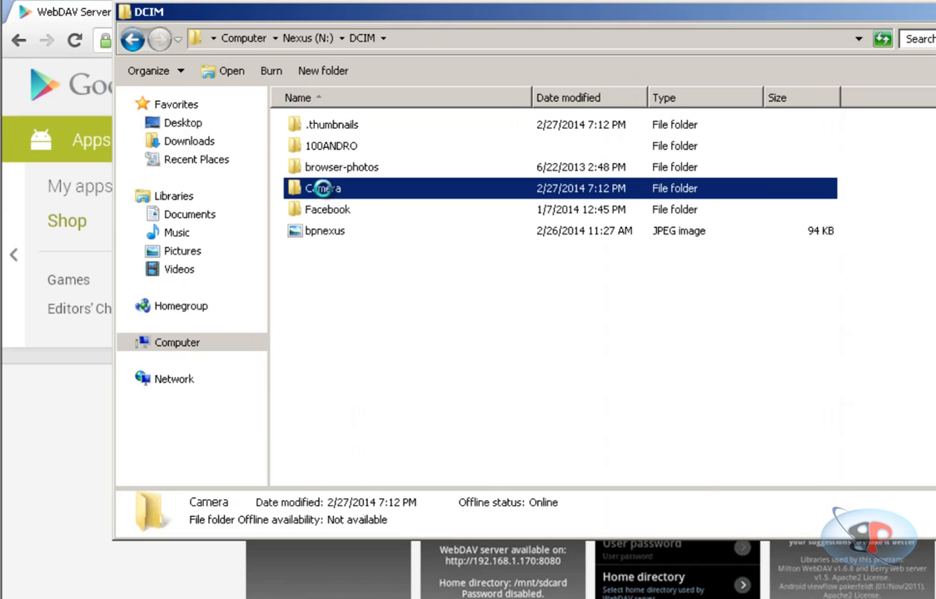
{"action": "double_click", "coordinate": [323, 188]}
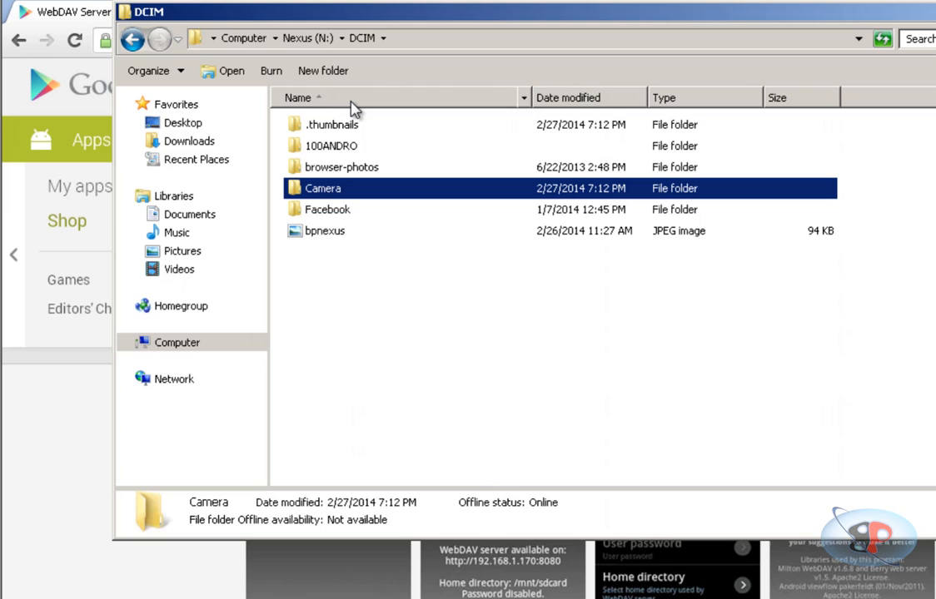
{"action": "mouse_move", "coordinate": [301, 33]}
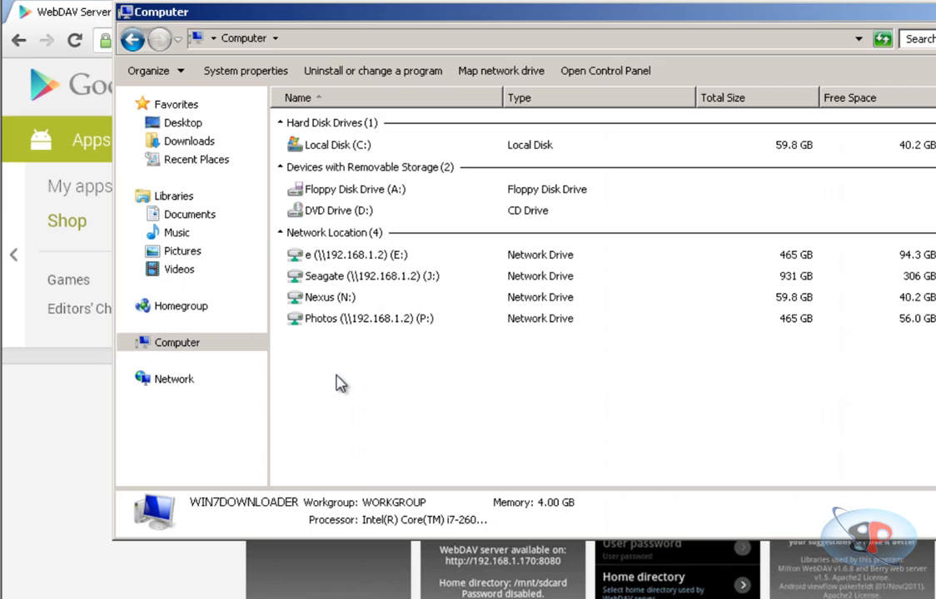
{"action": "mouse_move", "coordinate": [319, 406]}
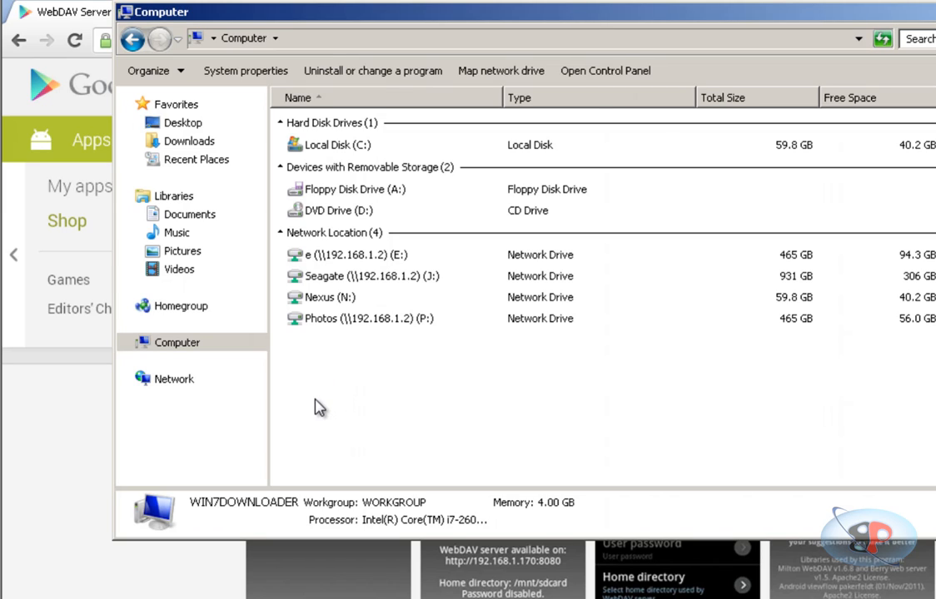